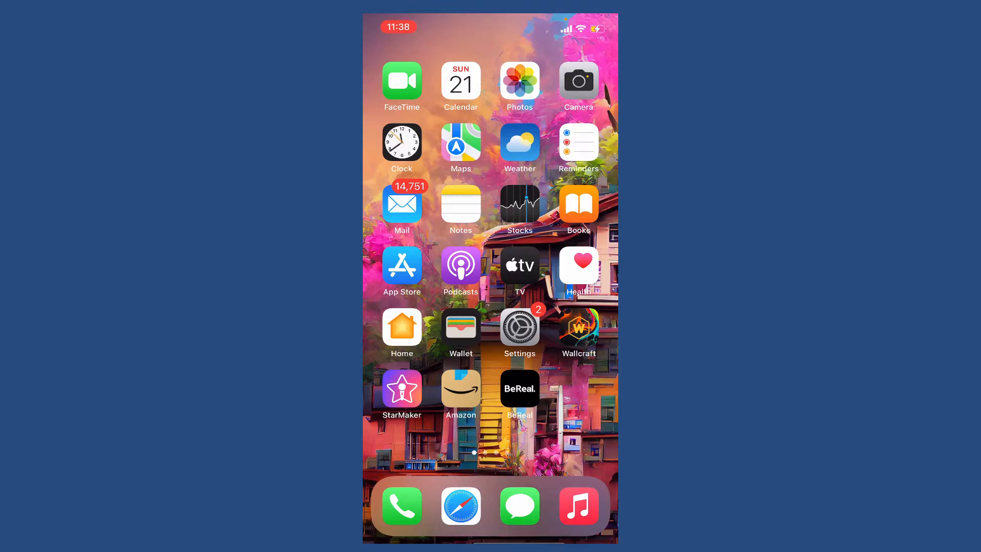
# Step: Launch BeReal from the home screen to view the My Friends feed
pyautogui.click(519, 388)
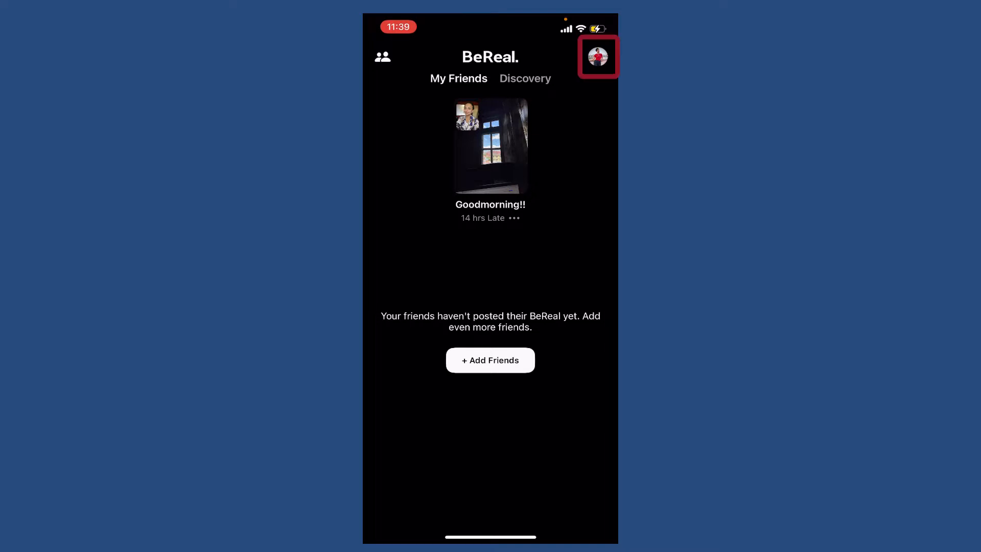
# Step: Open your own profile from the avatar to reach Edit Profile
pyautogui.click(597, 56)
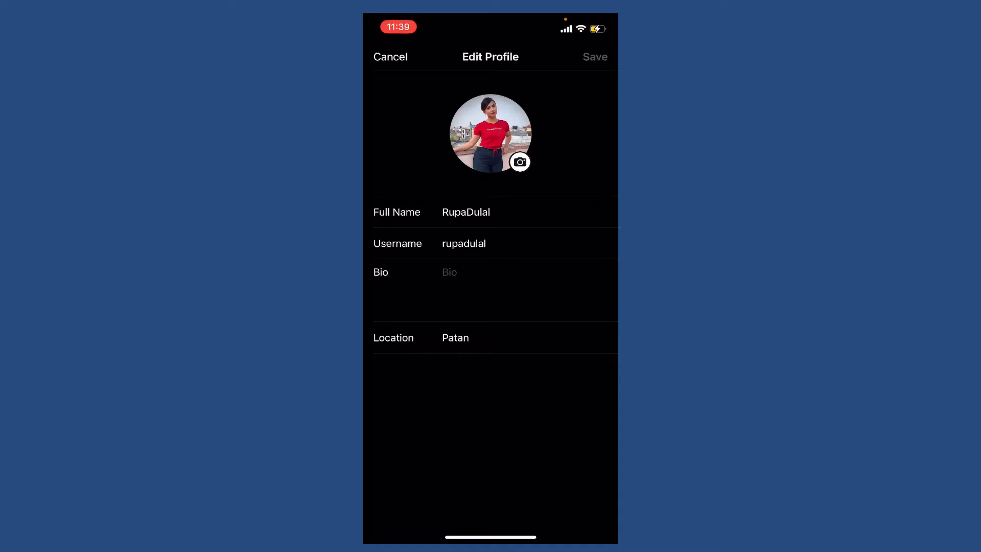
pyautogui.click(464, 243)
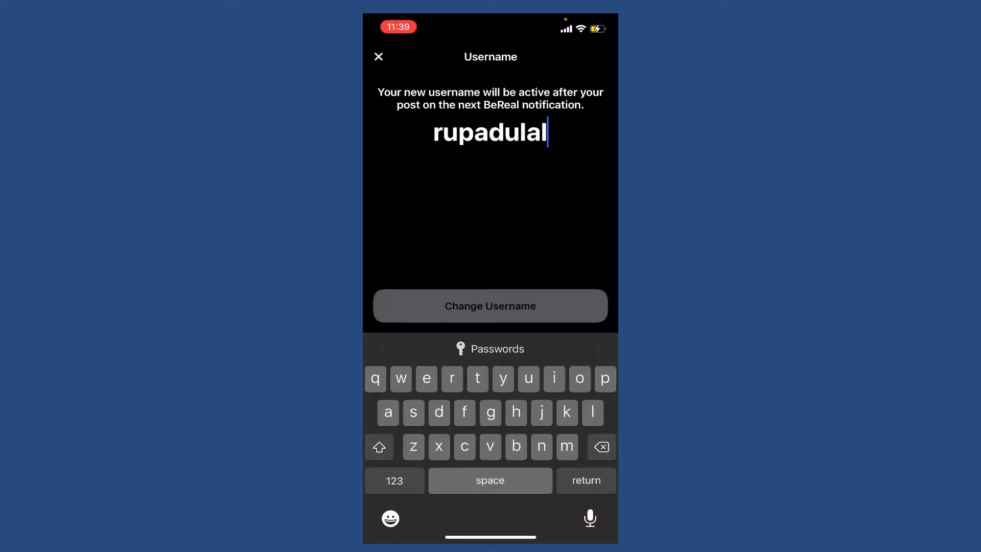
pyautogui.click(600, 446)
pyautogui.write('oo')
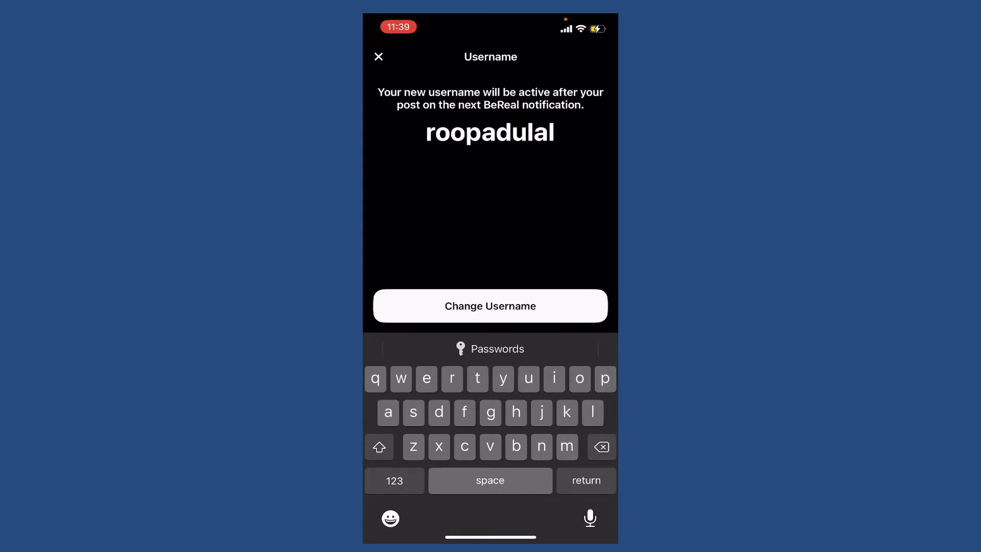
pyautogui.click(490, 306)
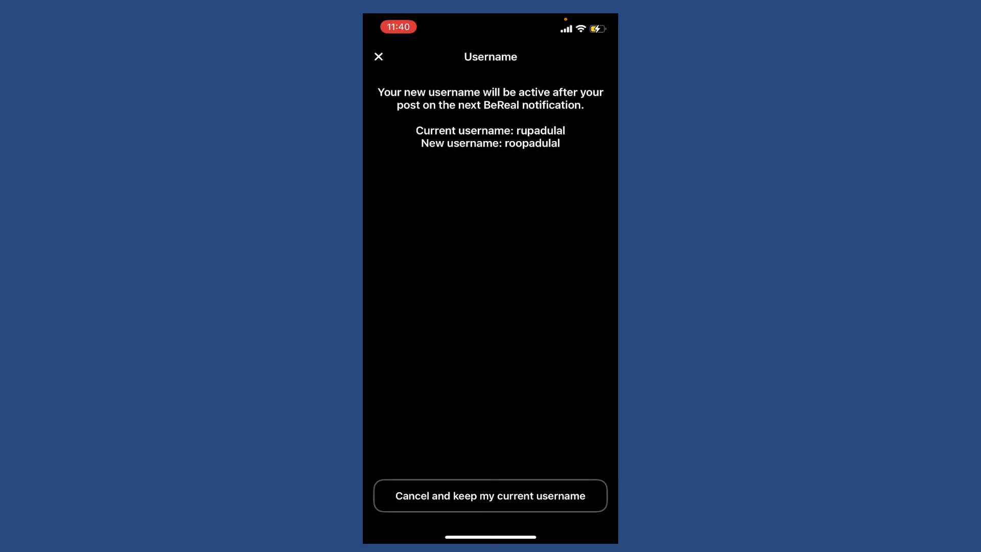
pyautogui.click(490, 495)
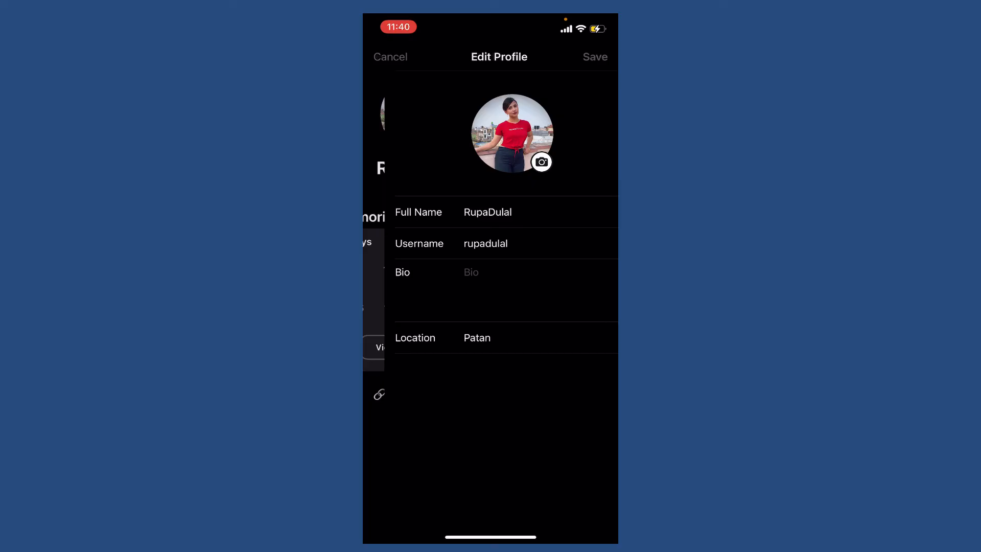